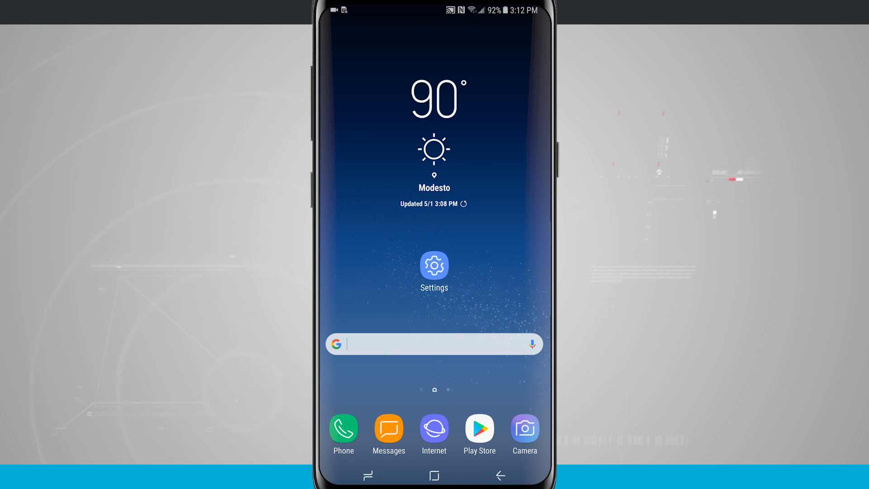
Go from the home screen into Settings > Cloud and accounts
left_click(434, 266)
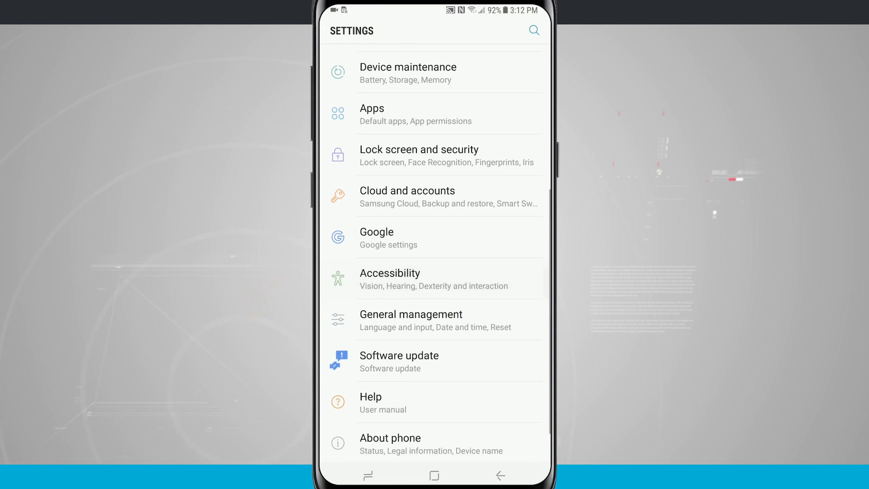
left_click(407, 190)
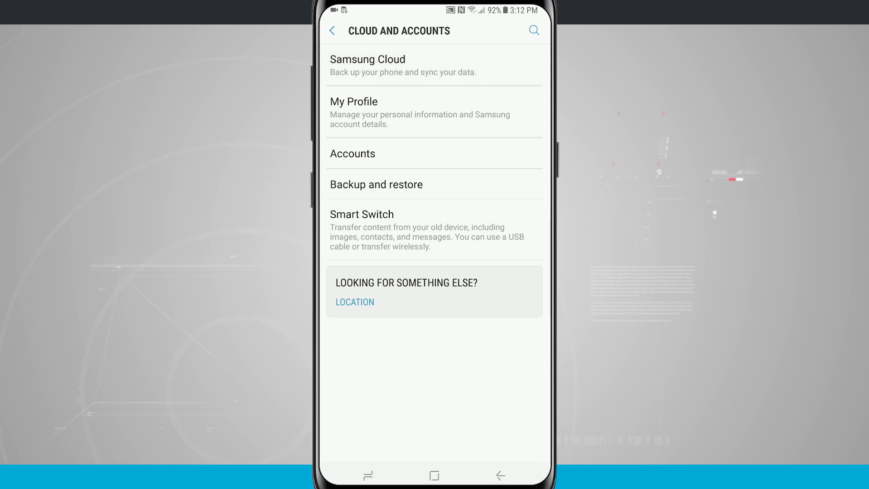
Enter Samsung Cloud, showing 1.36 GB of 15 GB used with a sync error notice
left_click(368, 65)
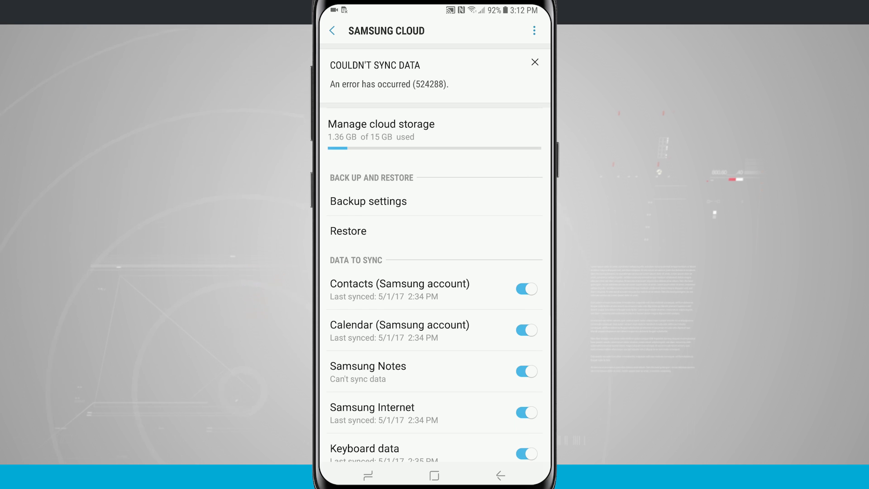
left_click(534, 63)
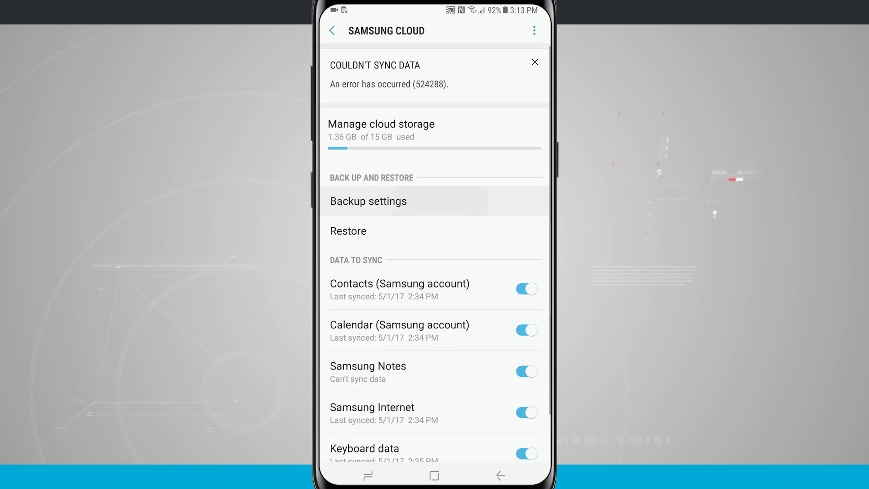
left_click(368, 201)
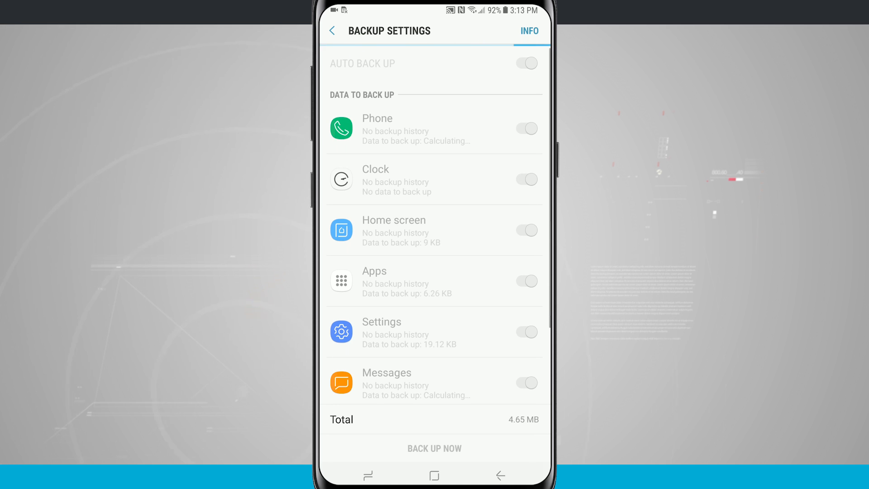
left_click(525, 63)
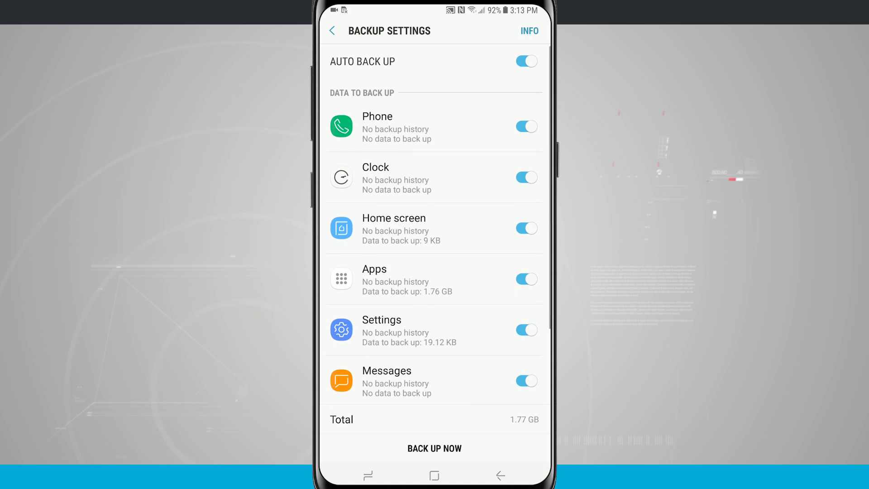
left_click(331, 31)
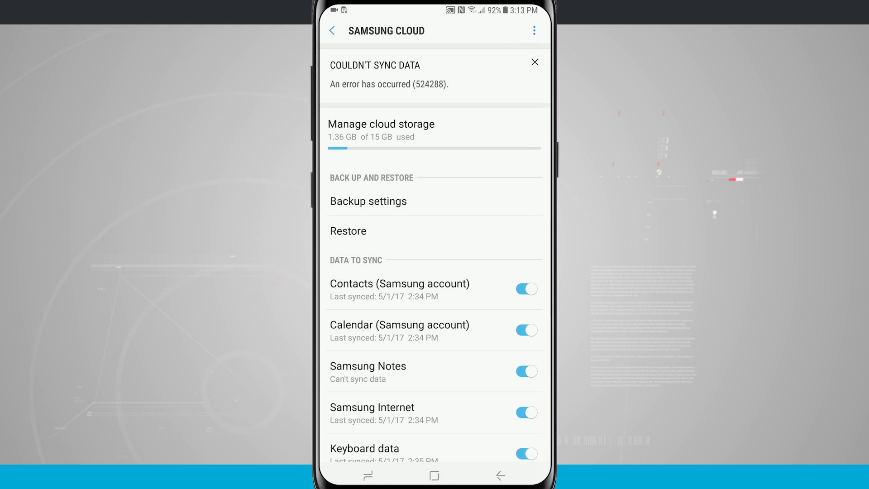
Dismiss the Couldn't sync data notice, check the Restore page and return to Samsung Cloud
left_click(533, 63)
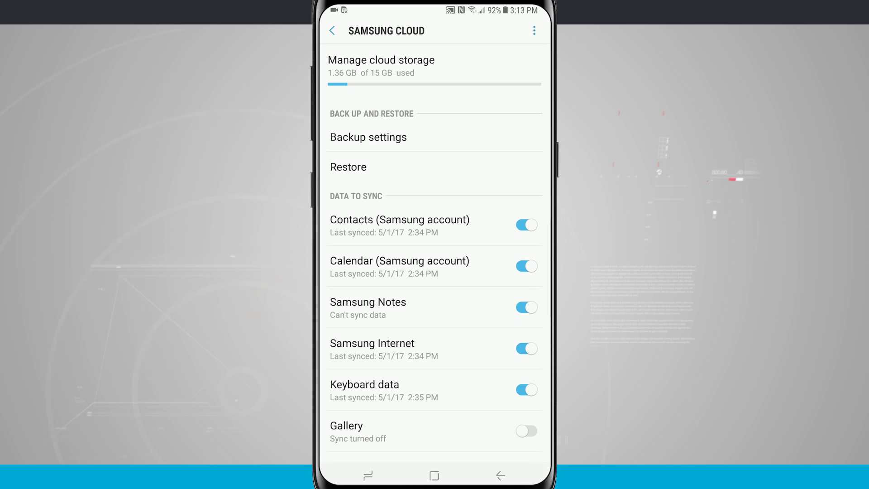
left_click(348, 166)
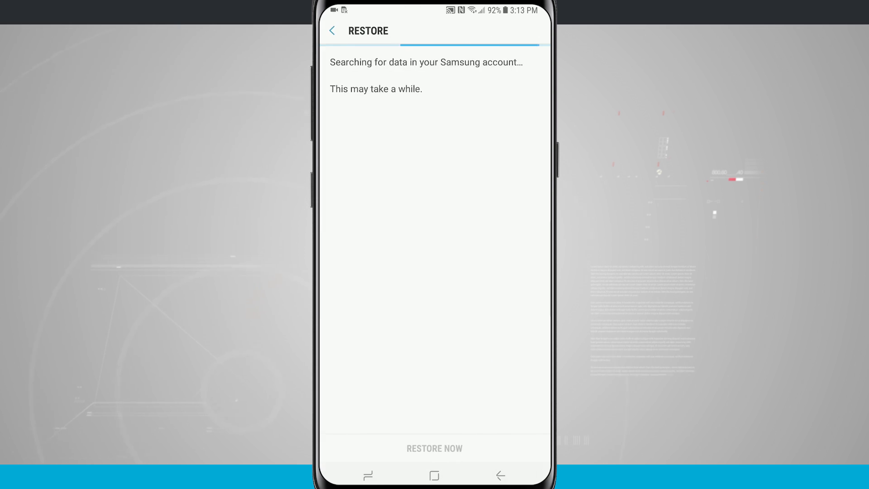
left_click(332, 31)
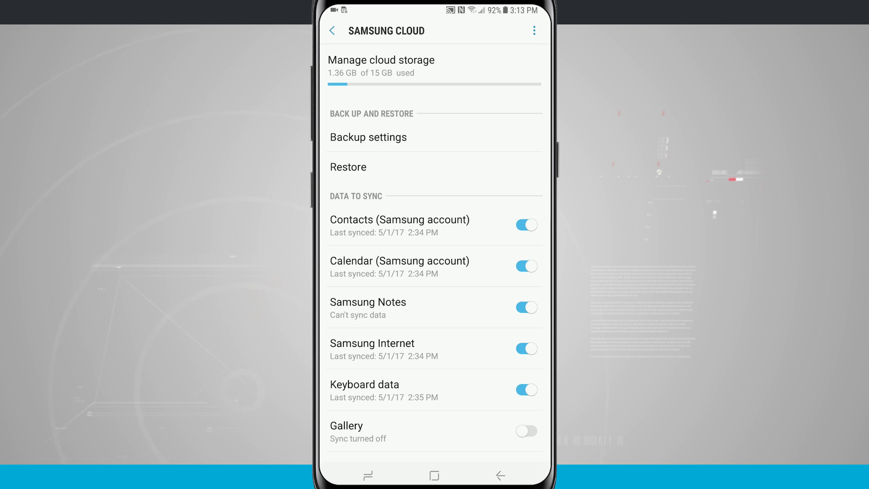
Return to Cloud and accounts and head into Backup and restore
left_click(332, 30)
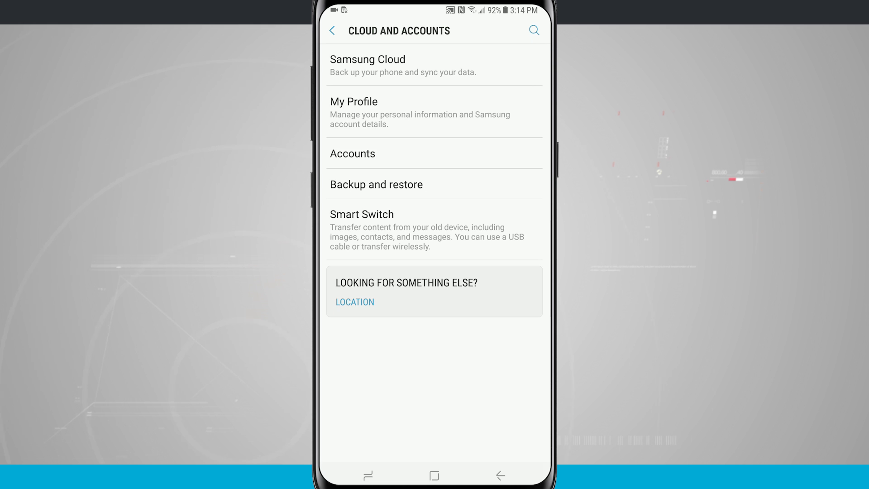
left_click(376, 184)
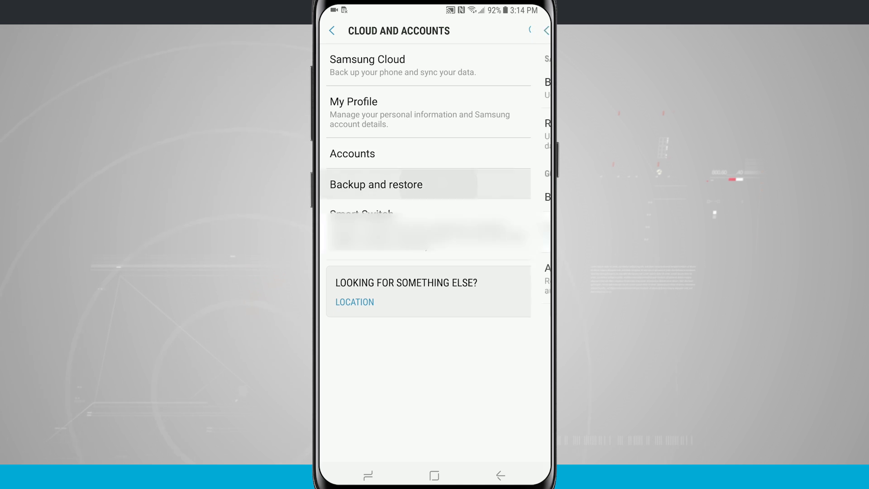
Check the Samsung account Backup settings, then view Google Back up my data with Drive backup on
left_click(375, 184)
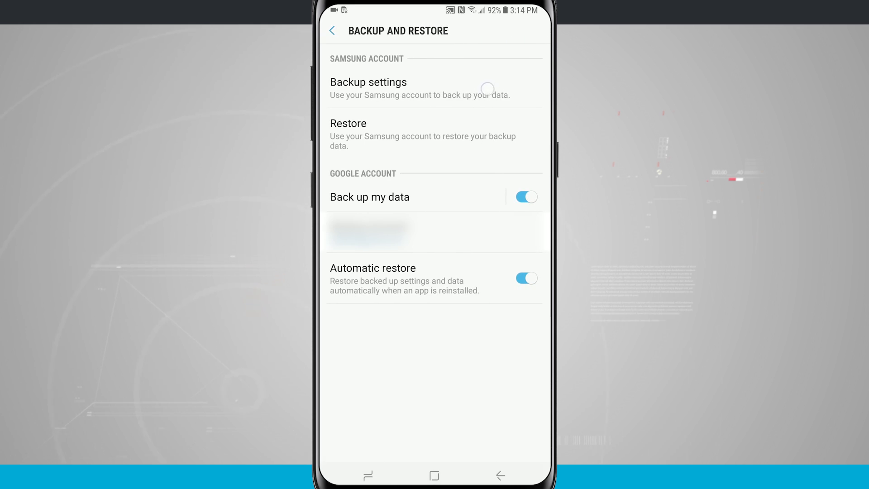
left_click(369, 82)
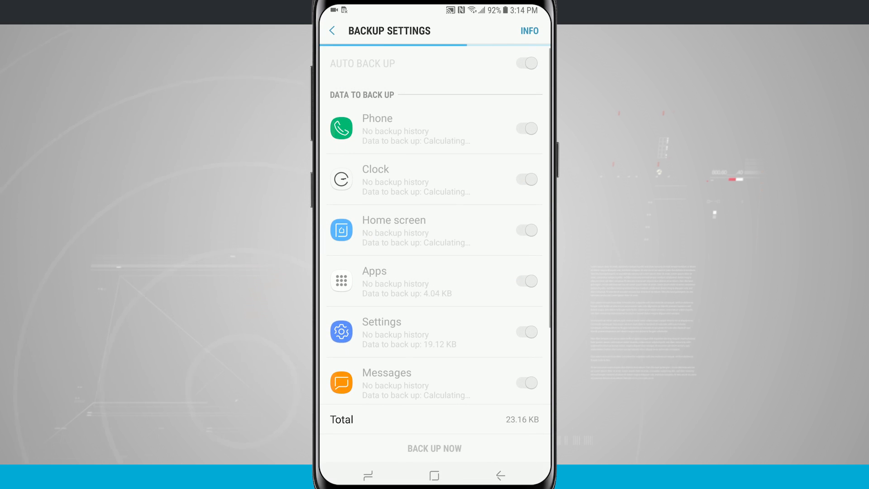
left_click(332, 31)
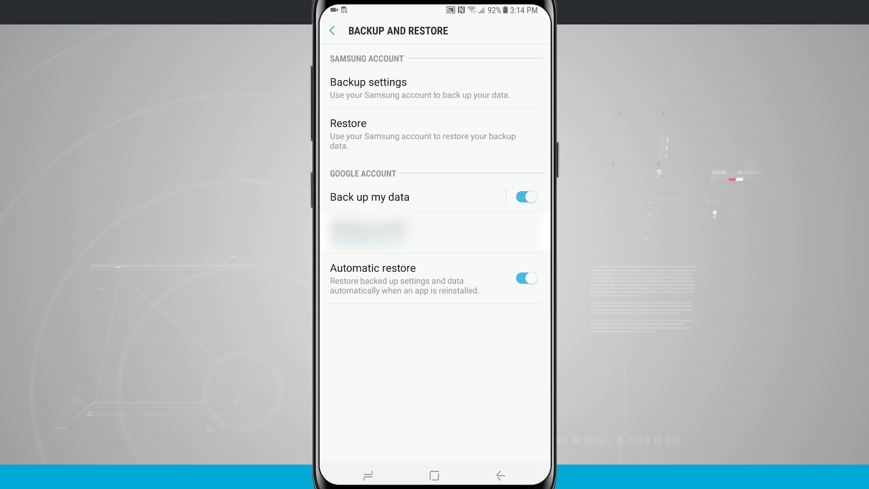
left_click(369, 196)
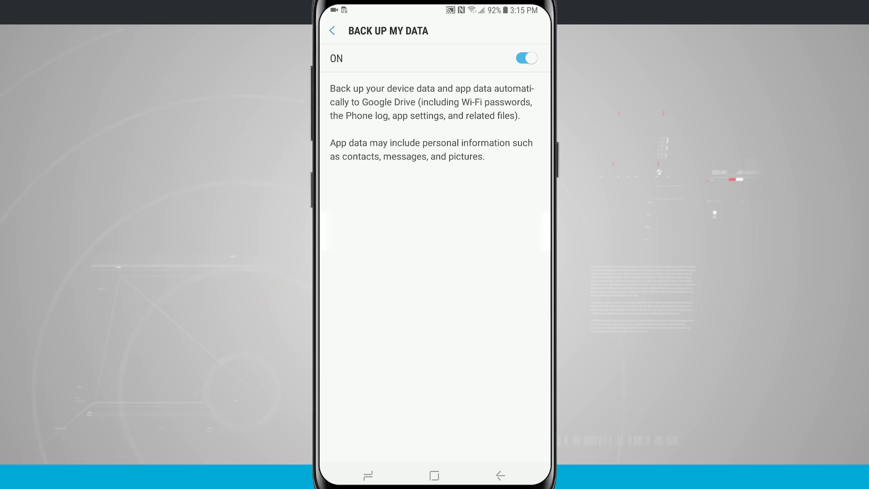
Back out through Backup and restore to Cloud and accounts, leaving Google backup on
left_click(499, 475)
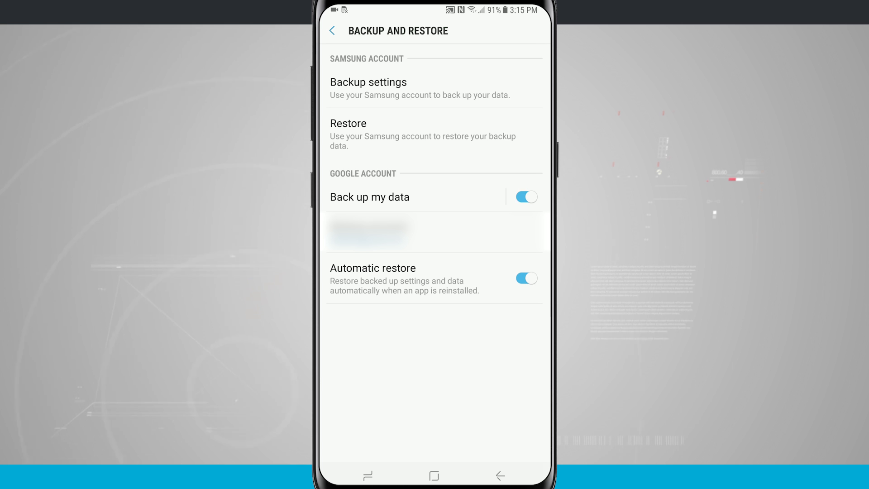
left_click(332, 31)
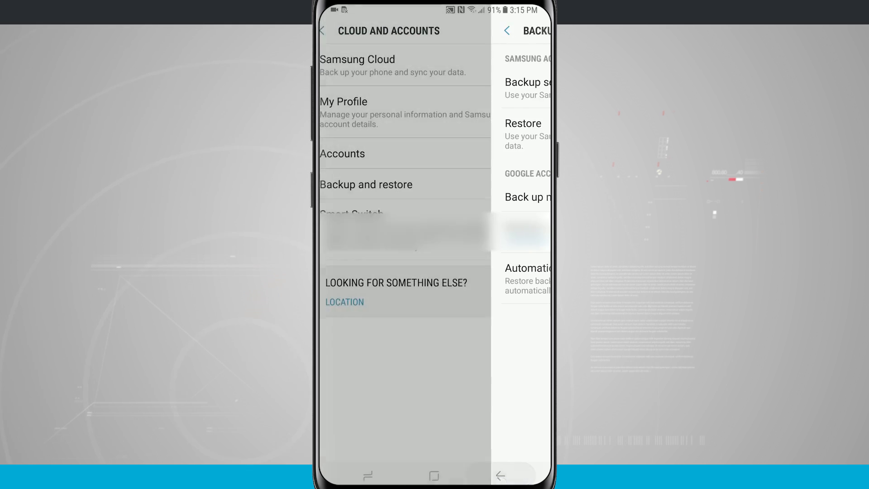